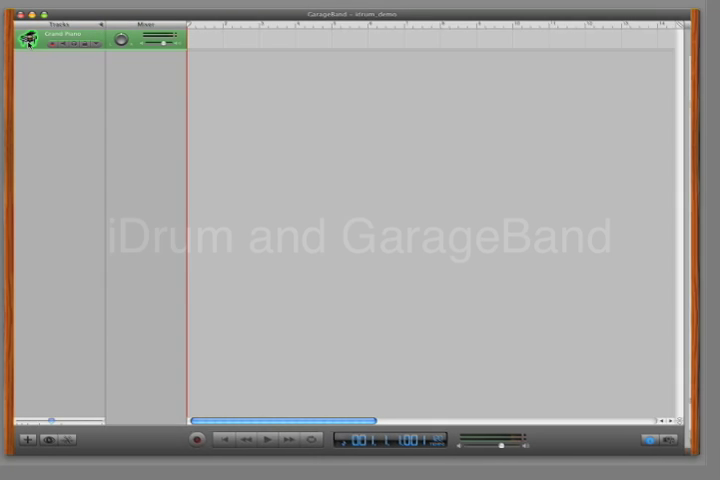
- Show the Track Info pane for the Grand Piano software instrument track
{"action": "left_click", "coordinate": [672, 440]}
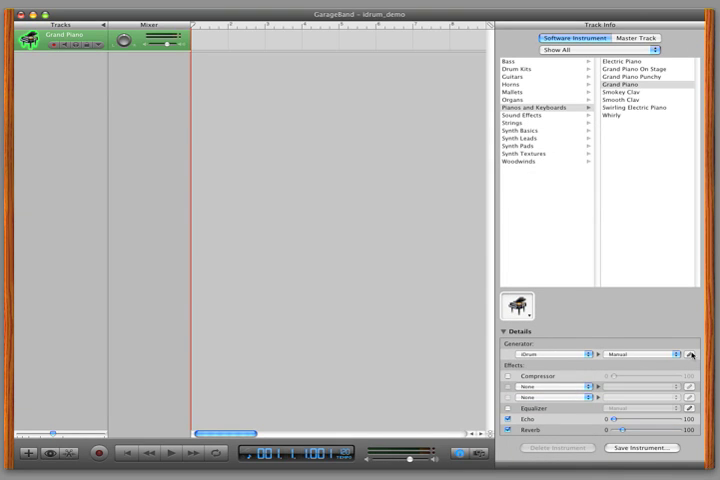
- Bring up the iDrum plugin and load a different drum pattern from its preset list
{"action": "left_click", "coordinate": [694, 354]}
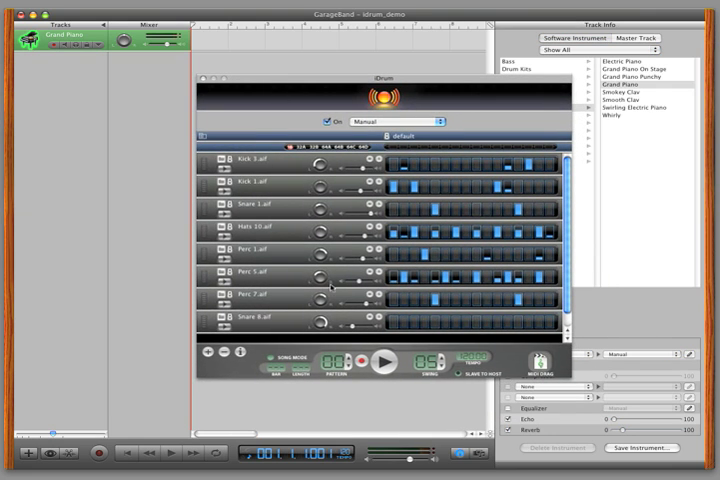
{"action": "mouse_move", "coordinate": [414, 132]}
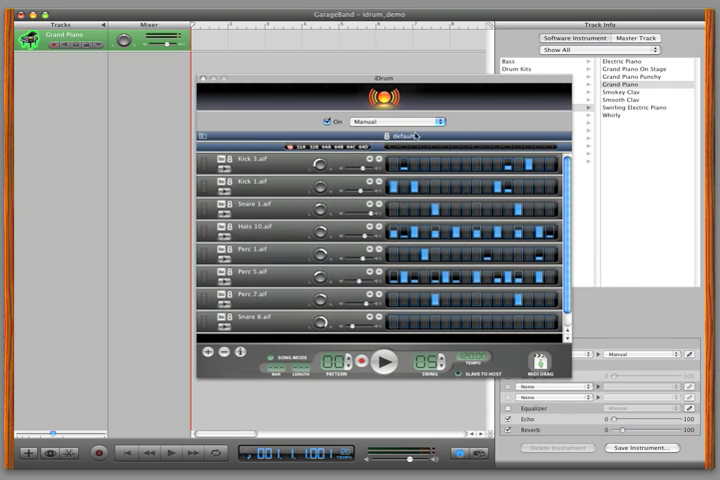
{"action": "left_click", "coordinate": [424, 130]}
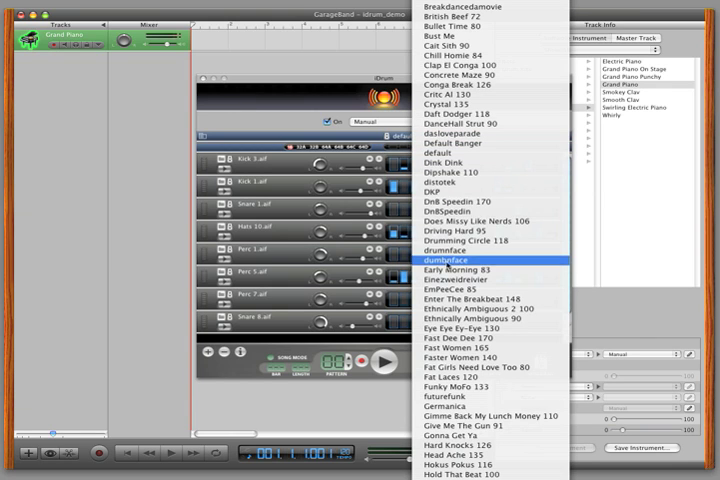
{"action": "left_click", "coordinate": [452, 260]}
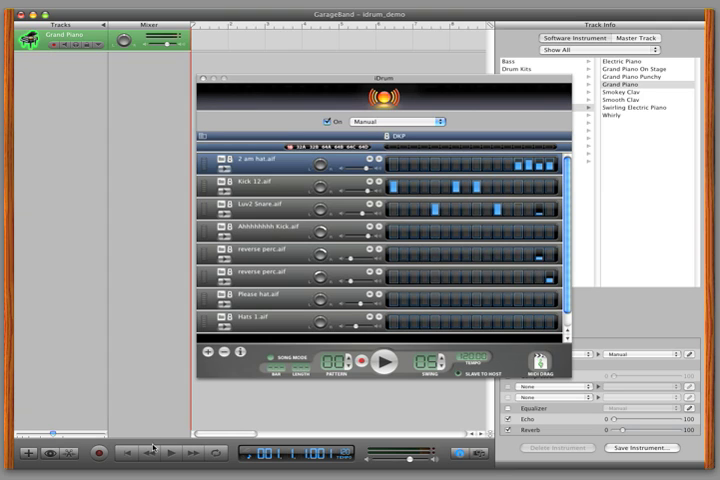
- Start the iDrum pattern playing so it records into a region on the track
{"action": "left_click", "coordinate": [376, 360]}
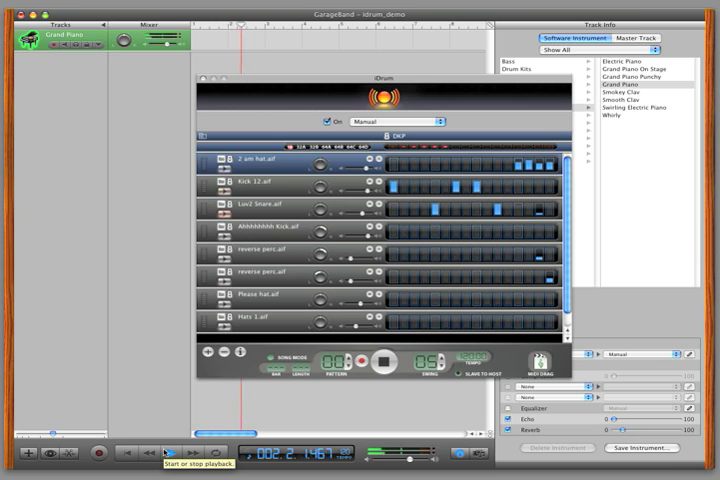
{"action": "left_click", "coordinate": [180, 452]}
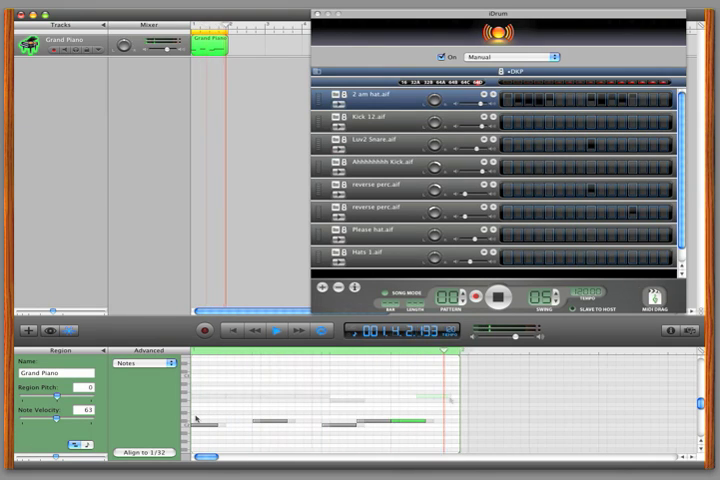
- Load another iDrum pattern with a cycle range over the opening bars and play it
{"action": "left_click", "coordinate": [272, 338]}
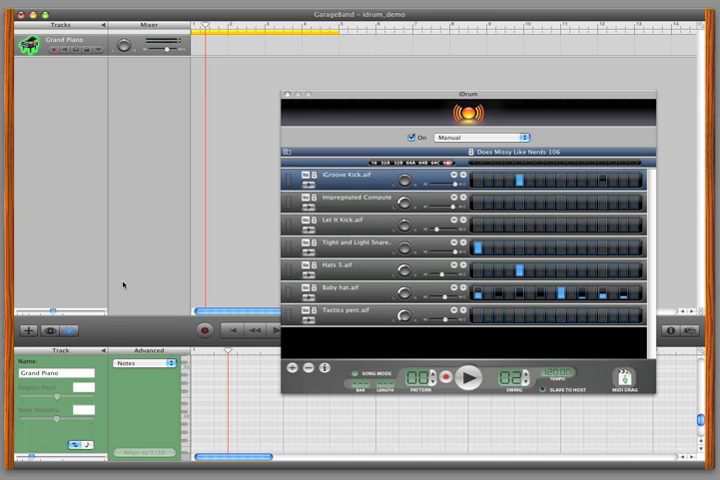
{"action": "left_click", "coordinate": [464, 378]}
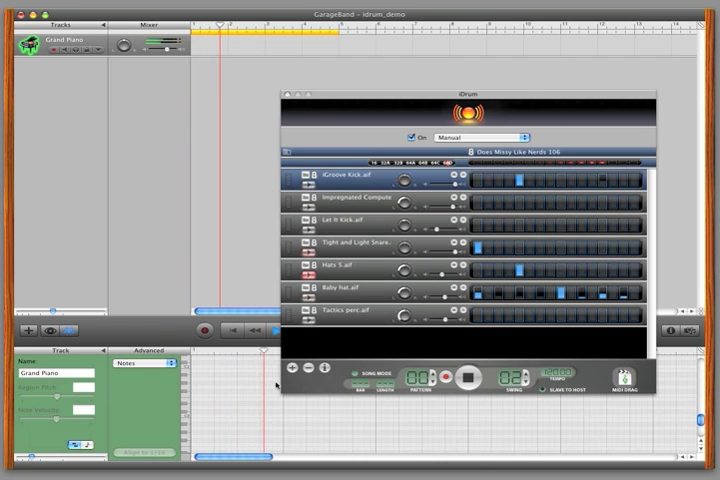